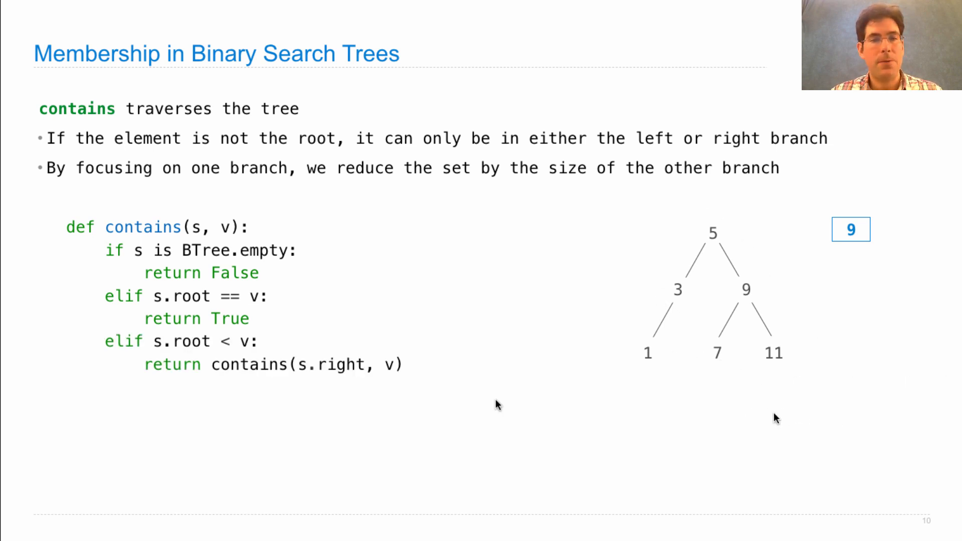
pyautogui.moveTo(519, 323)
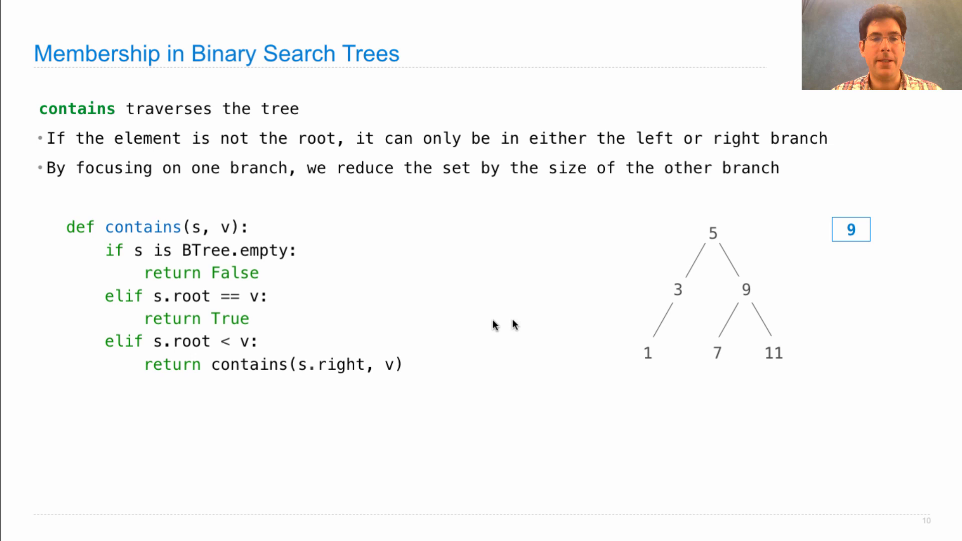
pyautogui.moveTo(313, 372)
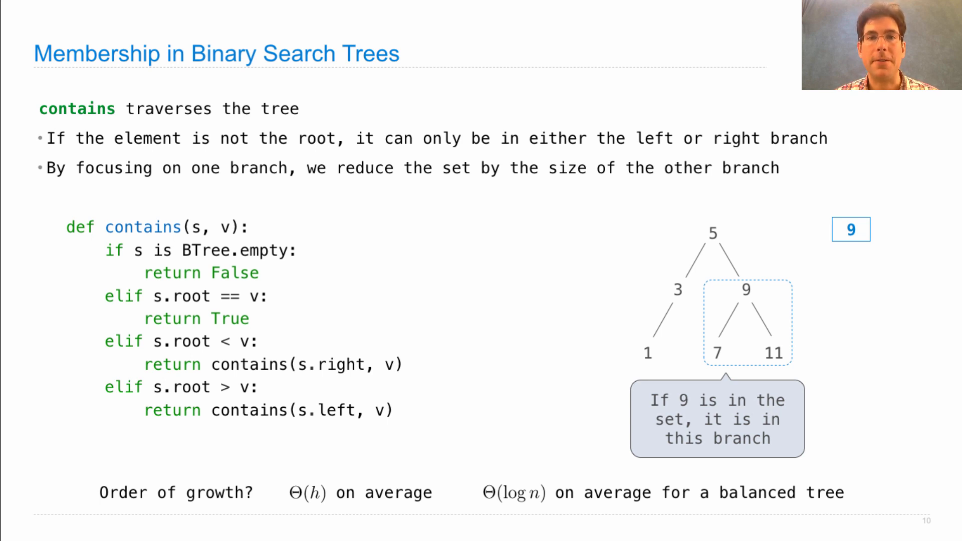
pyautogui.press('Right')
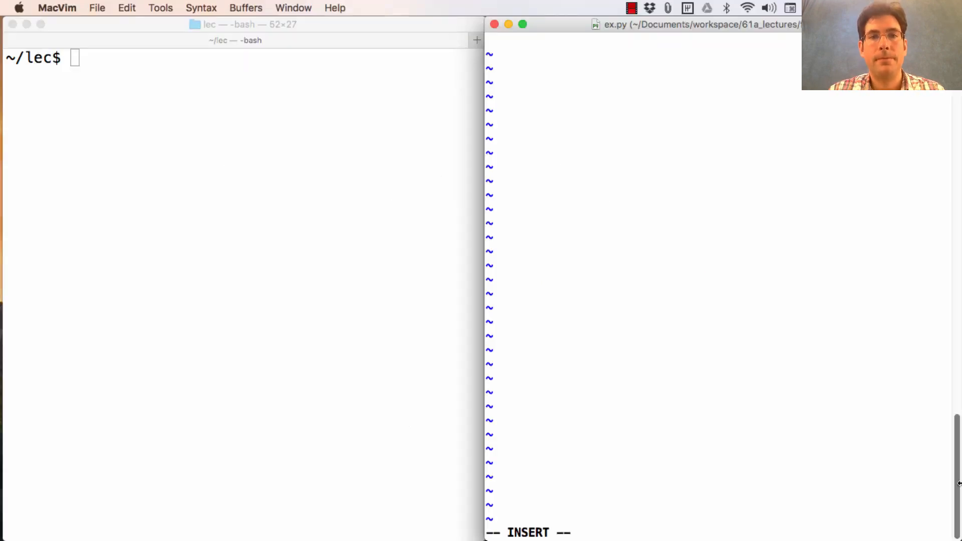
# - Write the adjoin(s, v) header and the empty-tree case returning BTree(v)
pyautogui.write('def adjoin(s,')
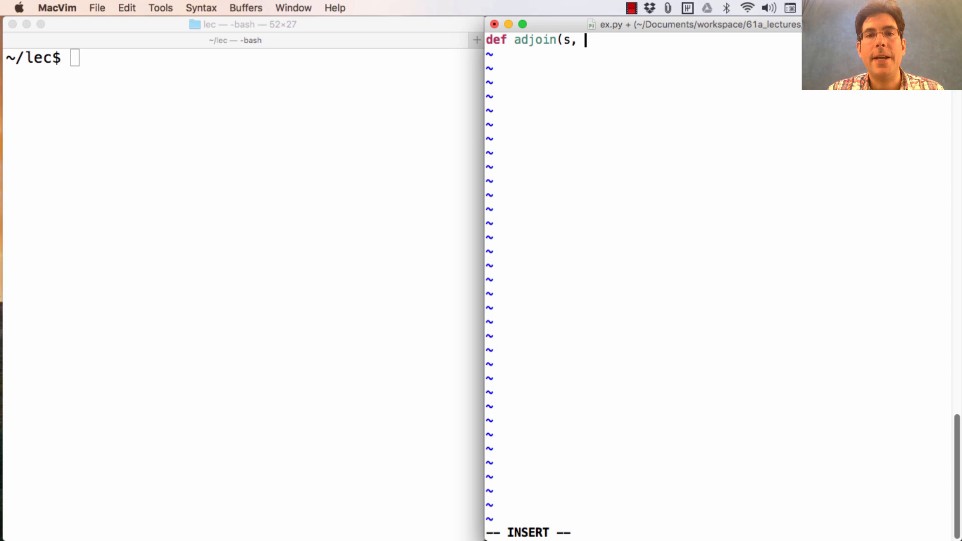
pyautogui.write('v):')
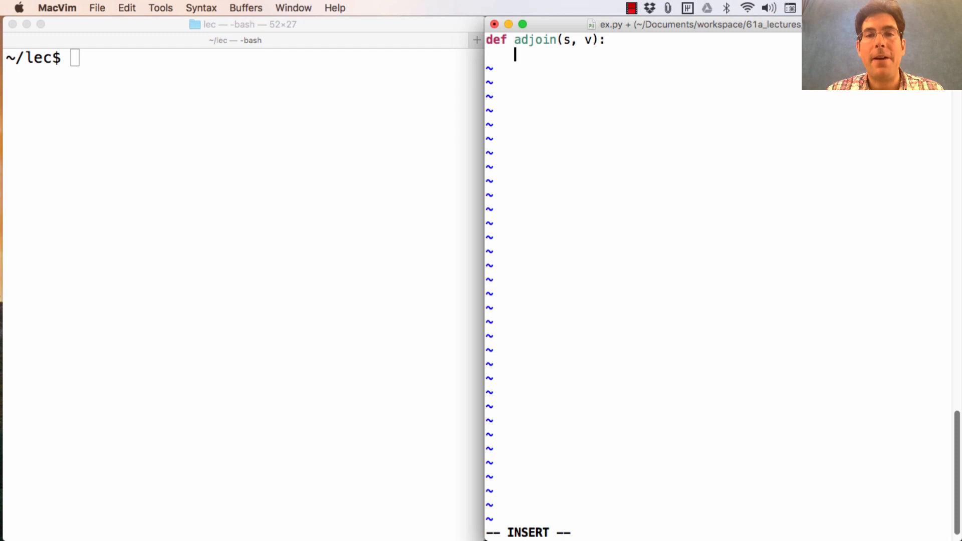
pyautogui.write('if s is B')
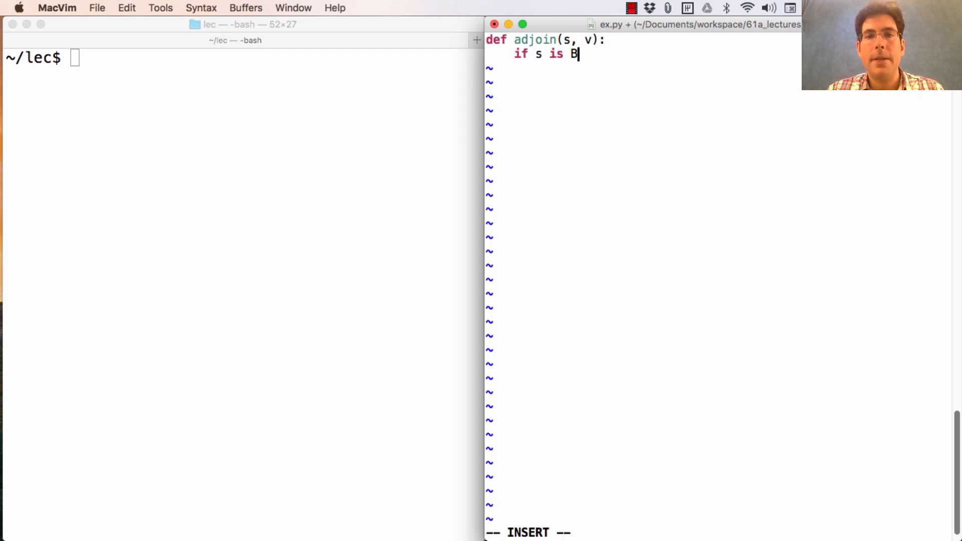
pyautogui.write('Tree.empty:')
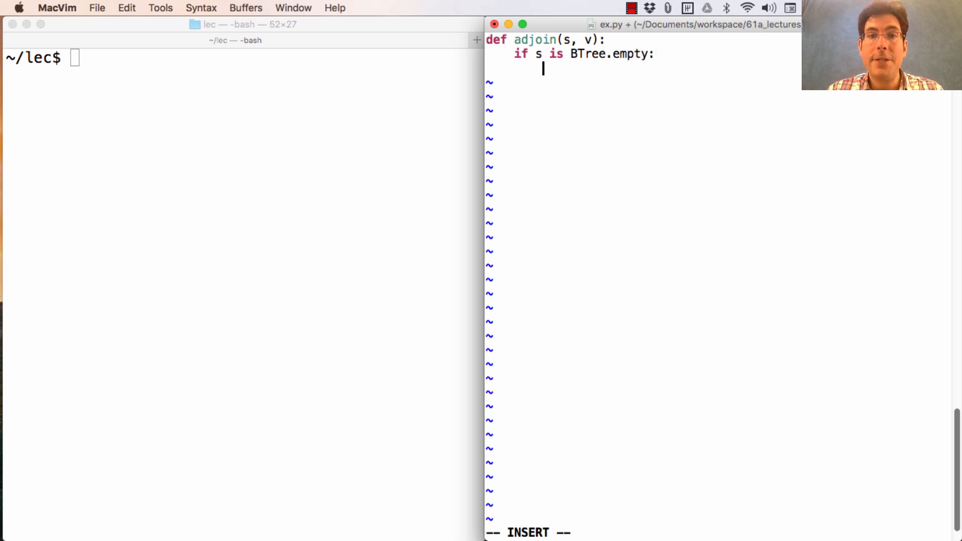
pyautogui.write('BTree(v')
pyautogui.write('elif')
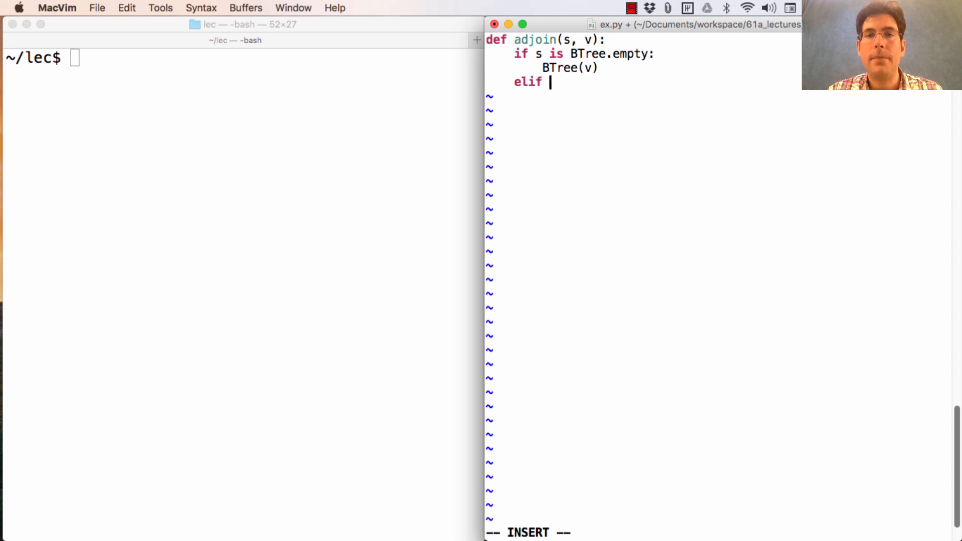
# - Add the elif s.root == v case that returns s unchanged
pyautogui.write('s.')
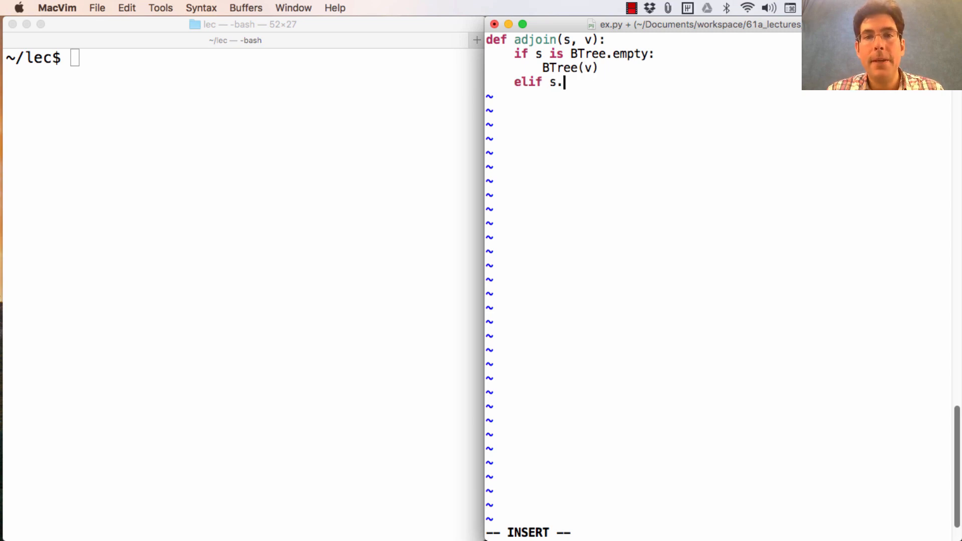
pyautogui.write('root == v:')
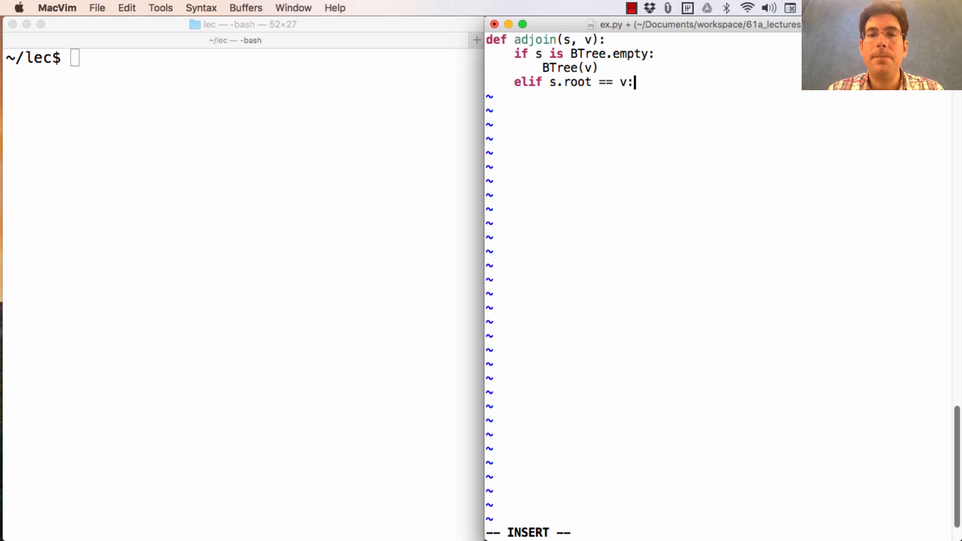
pyautogui.press('Enter')
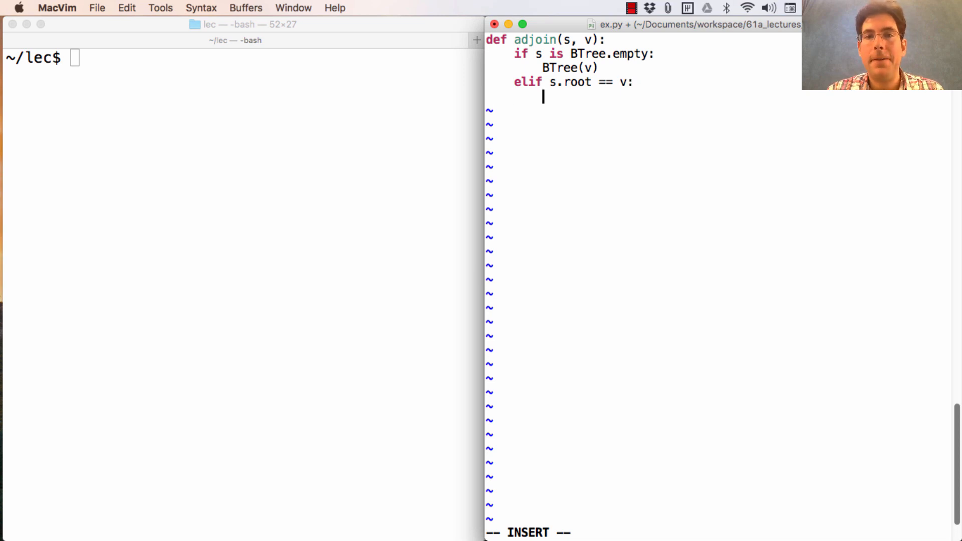
pyautogui.write('return s')
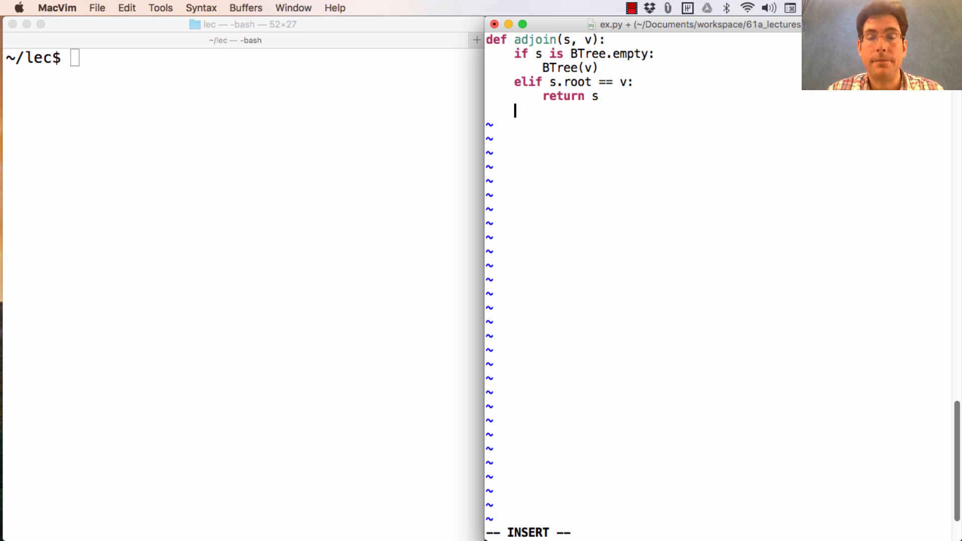
# - Add the s.root < v case returning BTree(s.root, s.left, adjoin(s.right, v))
pyautogui.write('elif s')
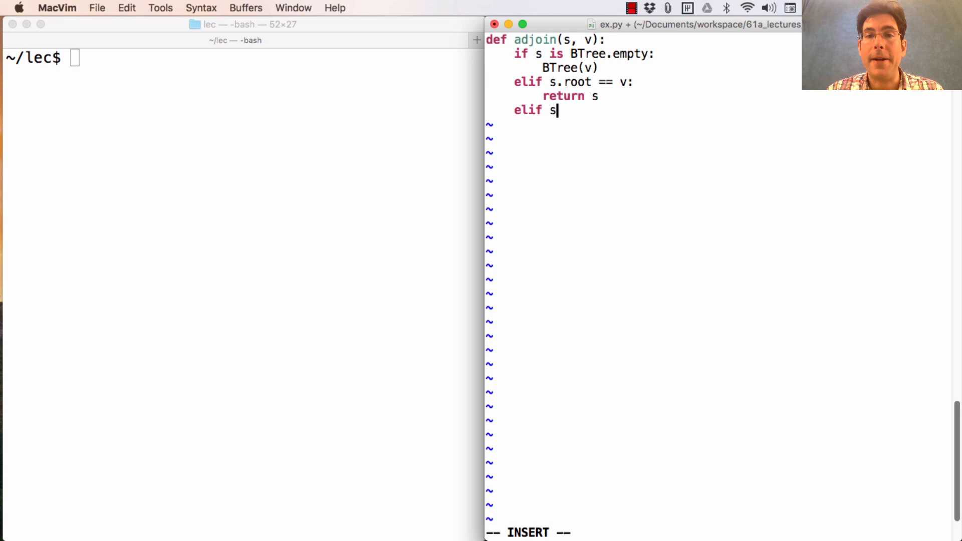
pyautogui.write('.root')
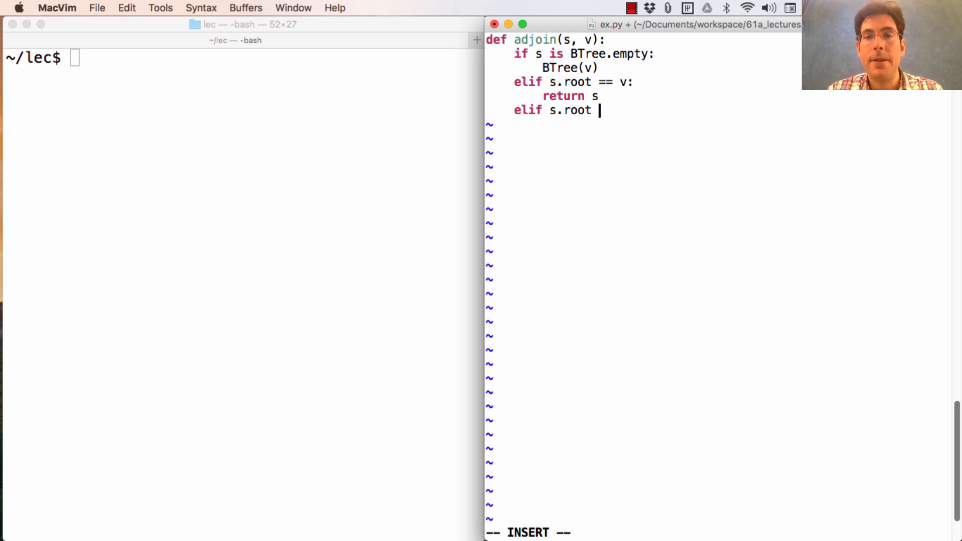
pyautogui.write('< v:')
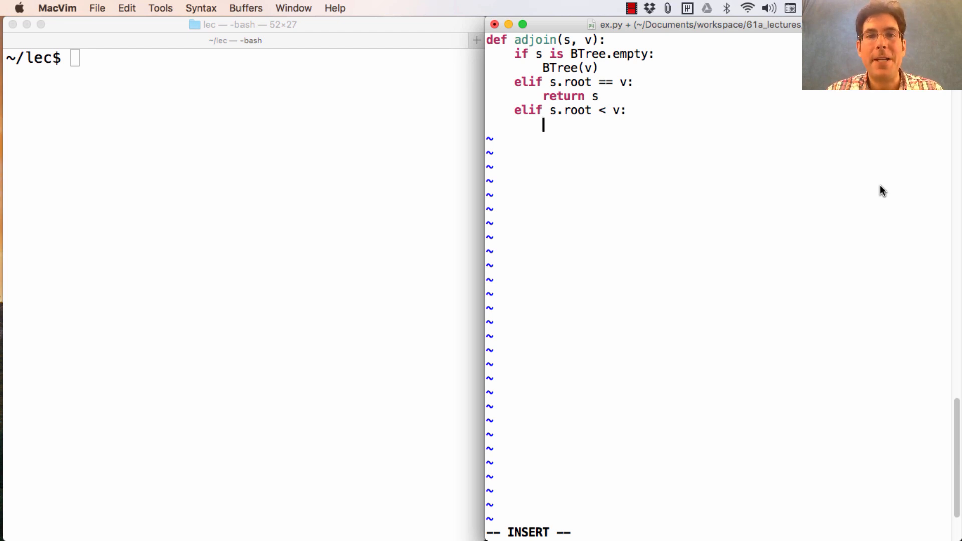
pyautogui.write('return BTree(')
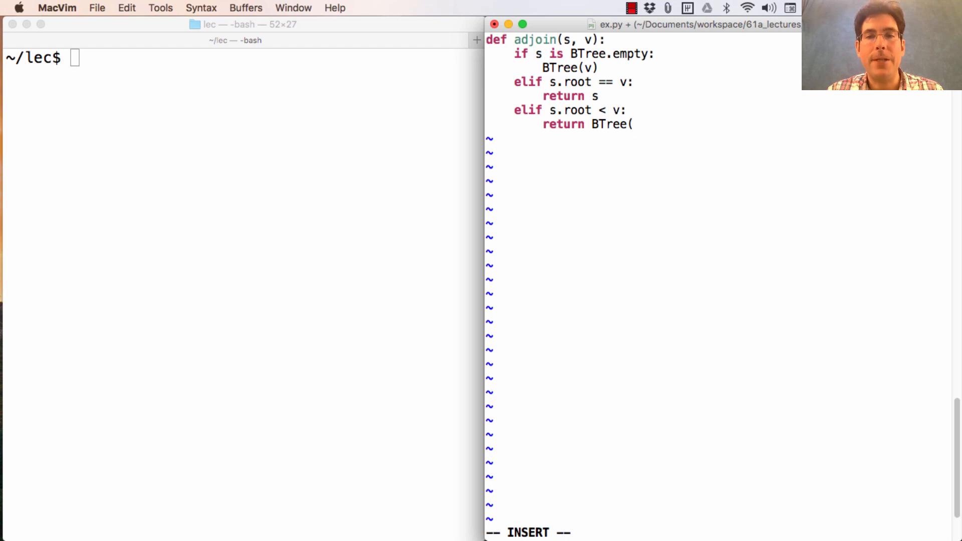
pyautogui.write('s.root, le')
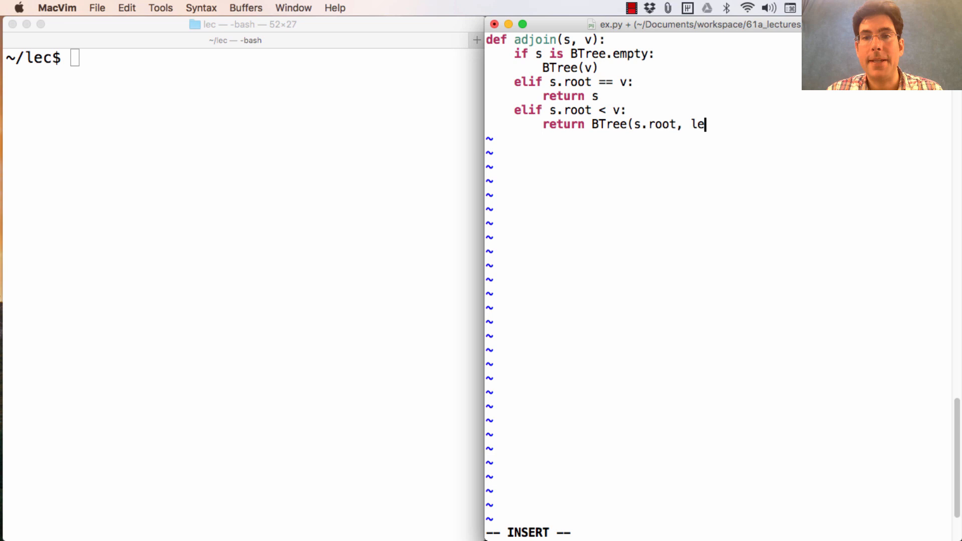
pyautogui.write('ft, a')
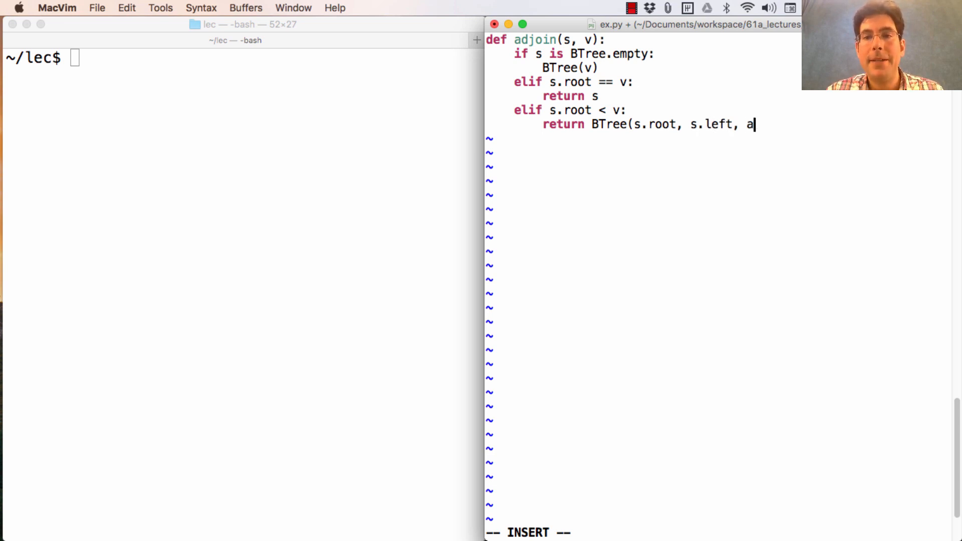
pyautogui.write('djoin(s.r')
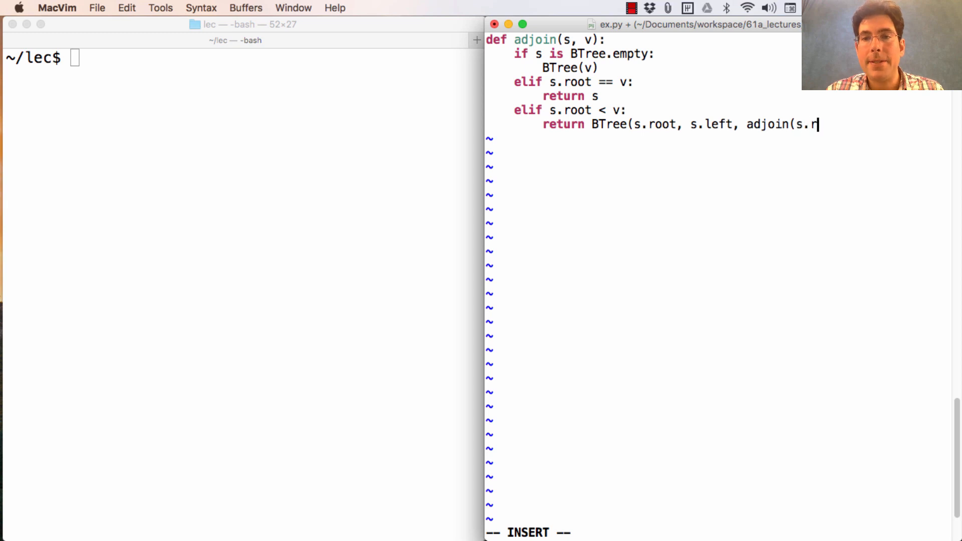
pyautogui.write('ight, v))')
pyautogui.write('elif')
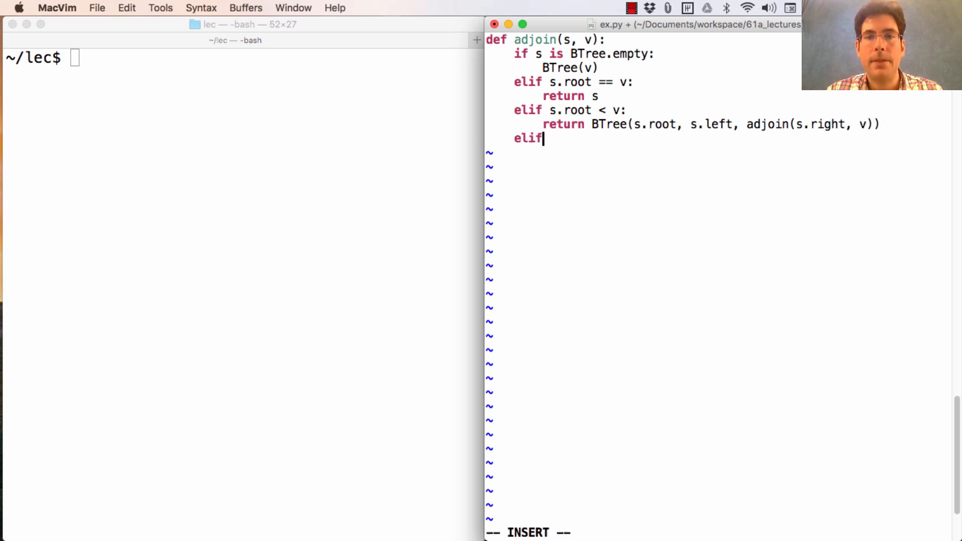
# - Add the s.root > v case returning BTree(s.root, adjoin(s.left, v), ...)
pyautogui.write('s.root > v:')
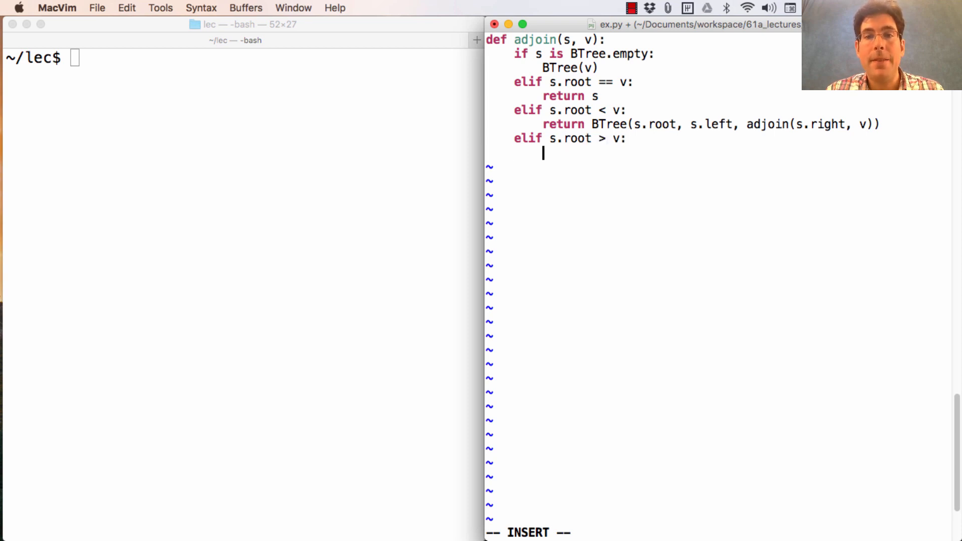
pyautogui.write('return B')
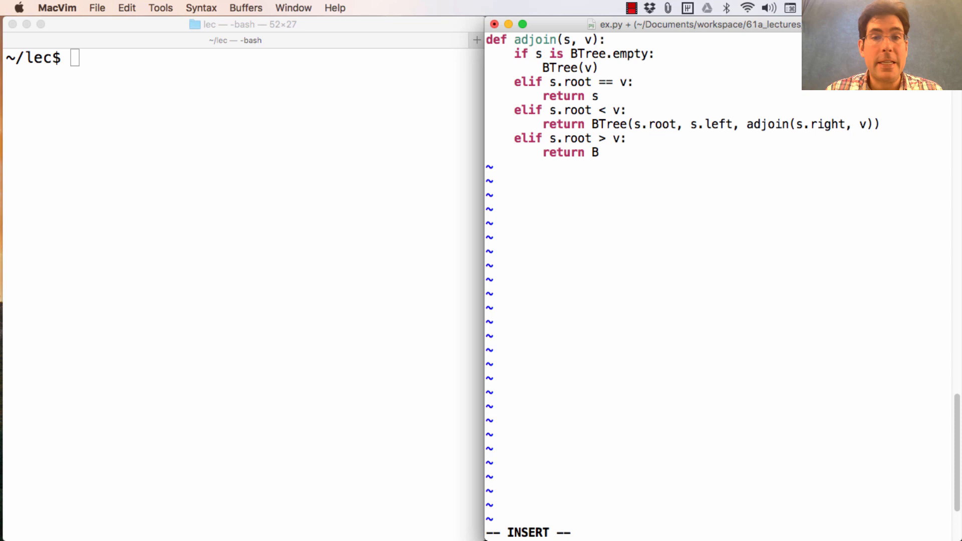
pyautogui.write('Tree')
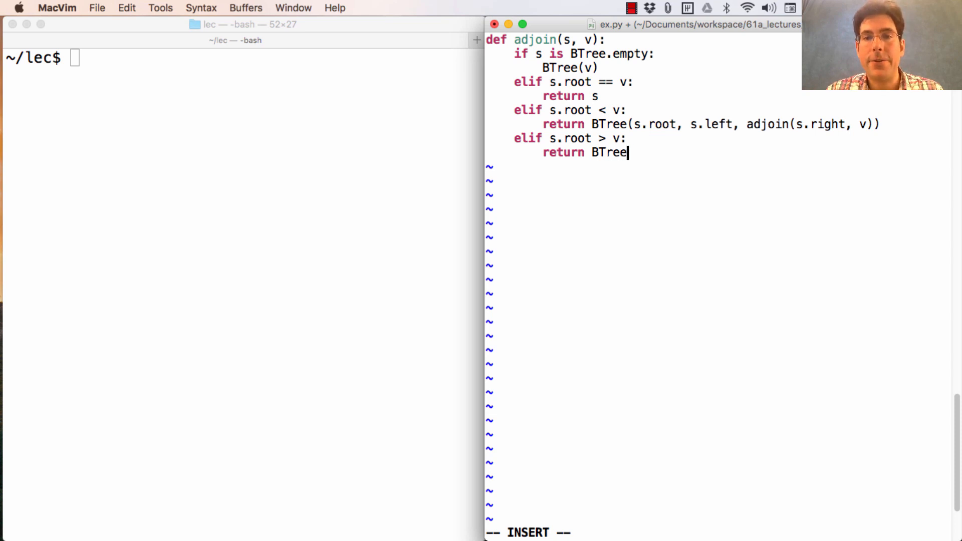
pyautogui.write('(s.root')
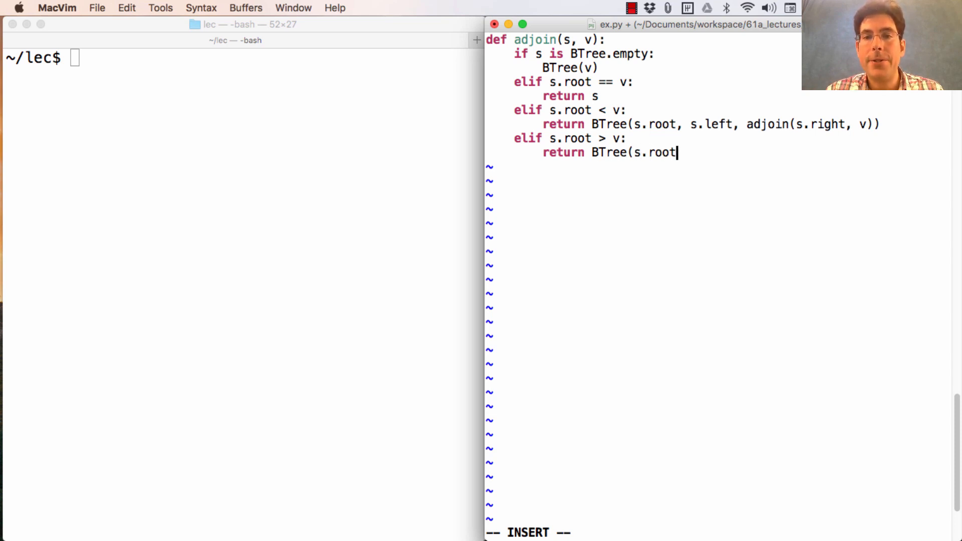
pyautogui.write(', adjoin(')
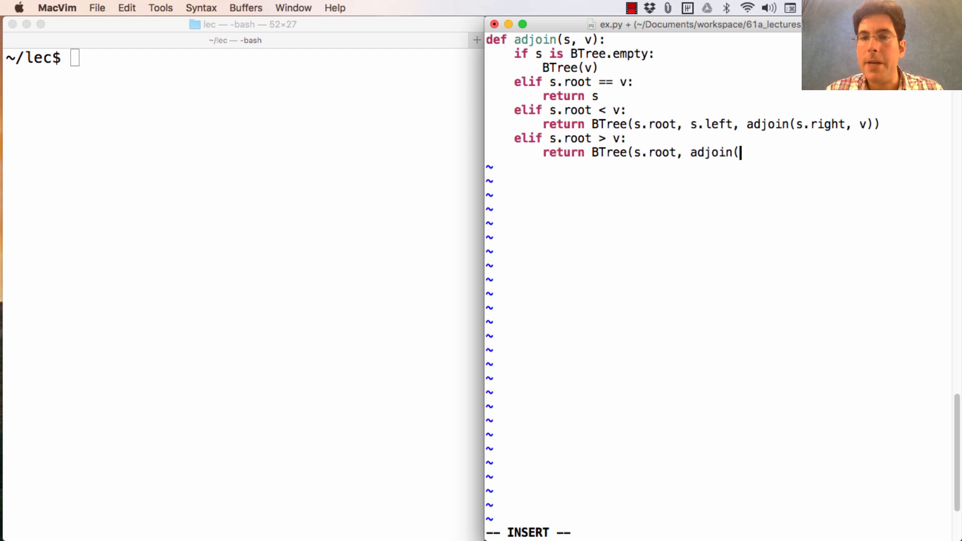
pyautogui.write('s.left, v), s.right)')
pyautogui.click(240, 58)
pyautogui.write('python3 -i ex.py')
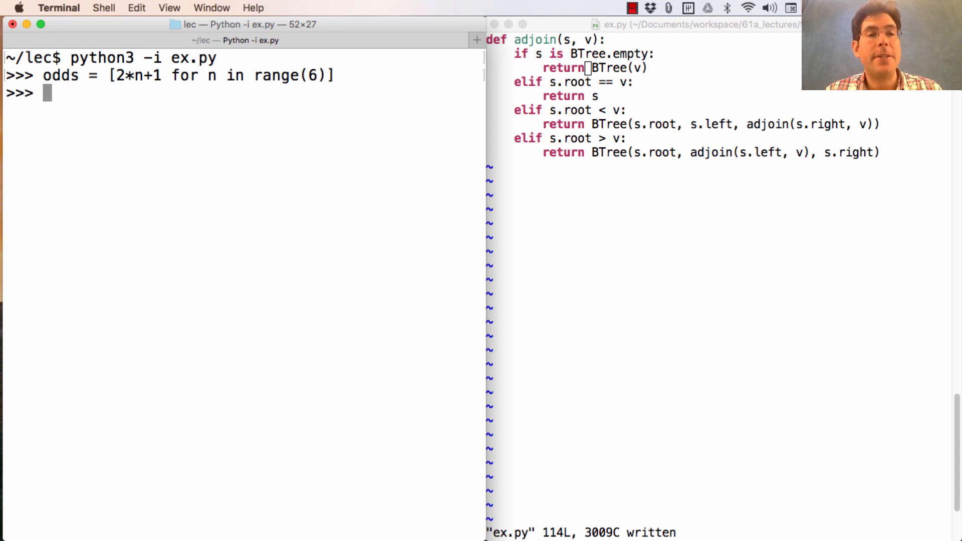
# - Build t = bst(odds), test adjoin with 8, 3 and 4, then clear the screen
pyautogui.write('odds')
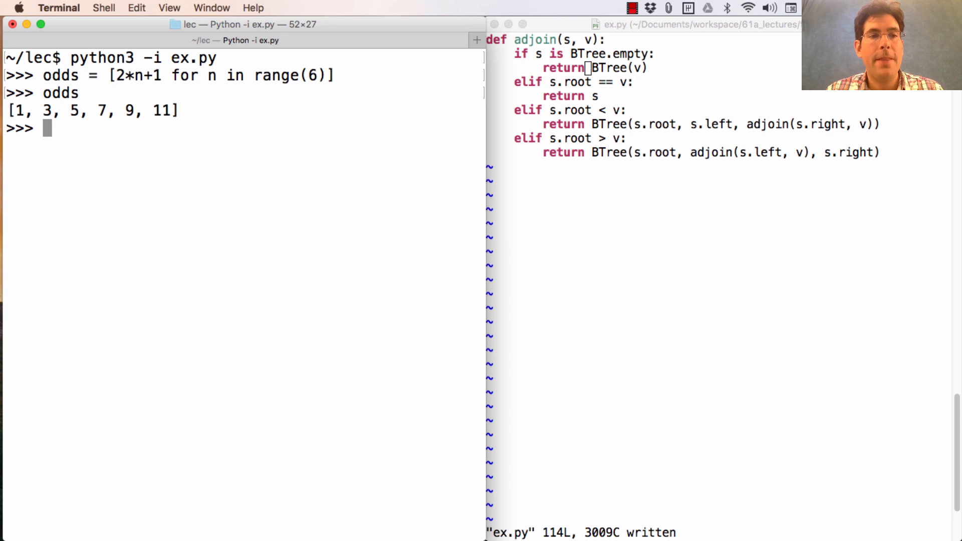
pyautogui.write('t =')
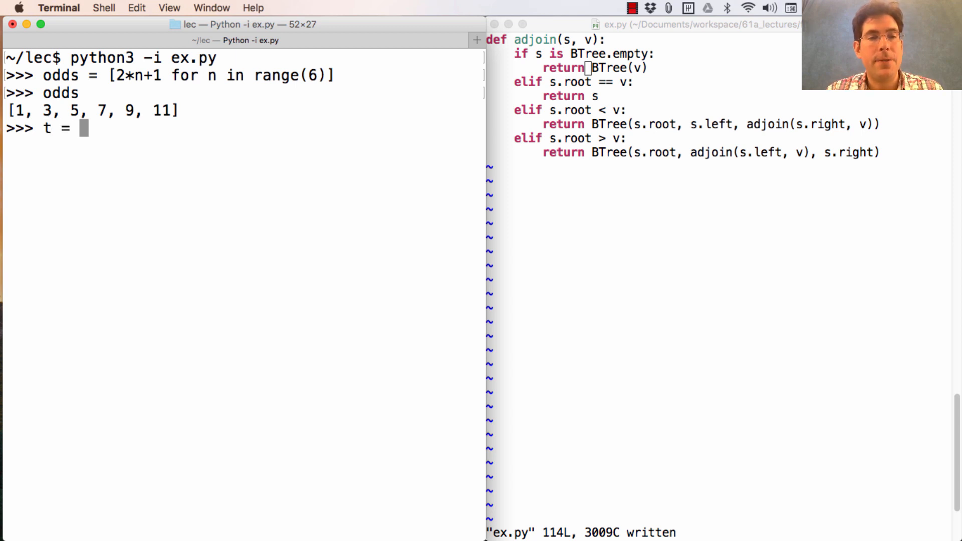
pyautogui.write('bst(odds')
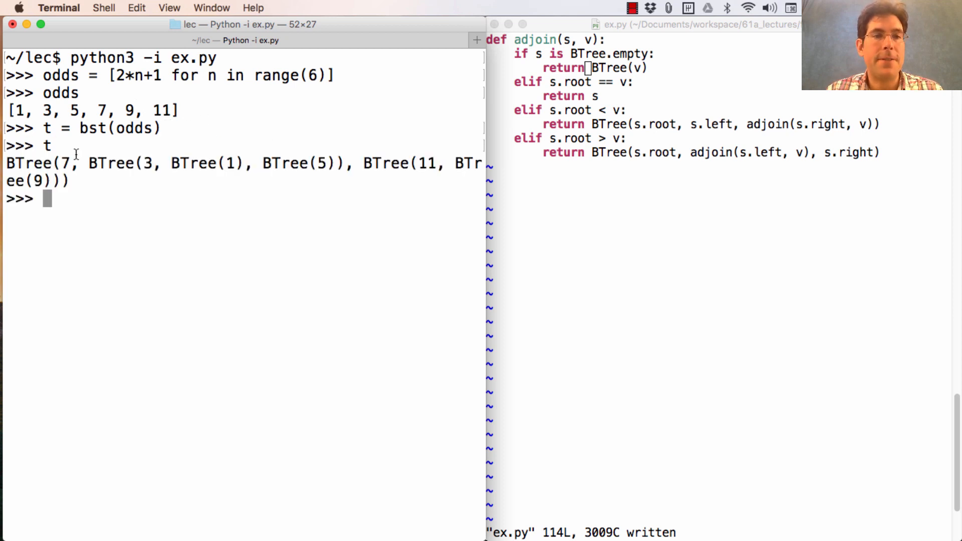
pyautogui.moveTo(398, 172)
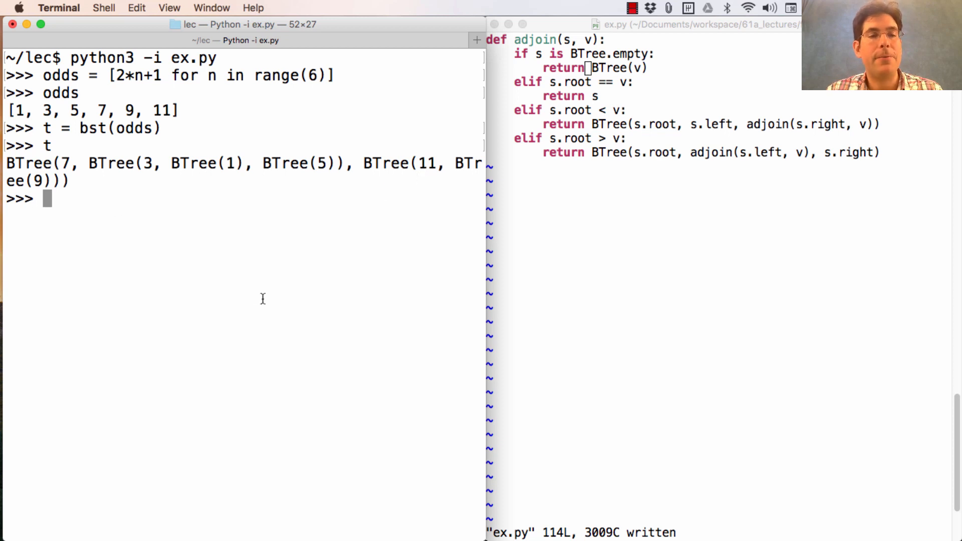
pyautogui.write('adjoin(t, 8')
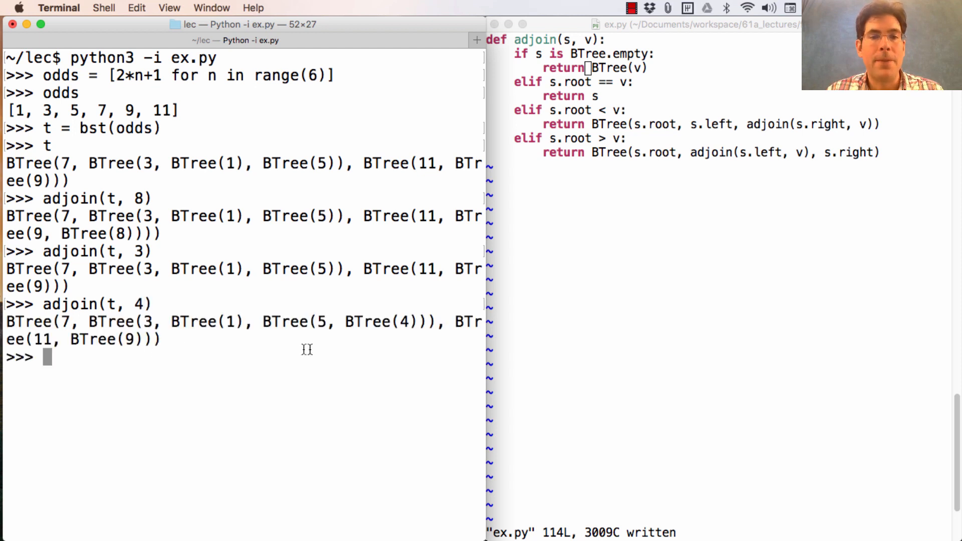
pyautogui.doubleClick(371, 322)
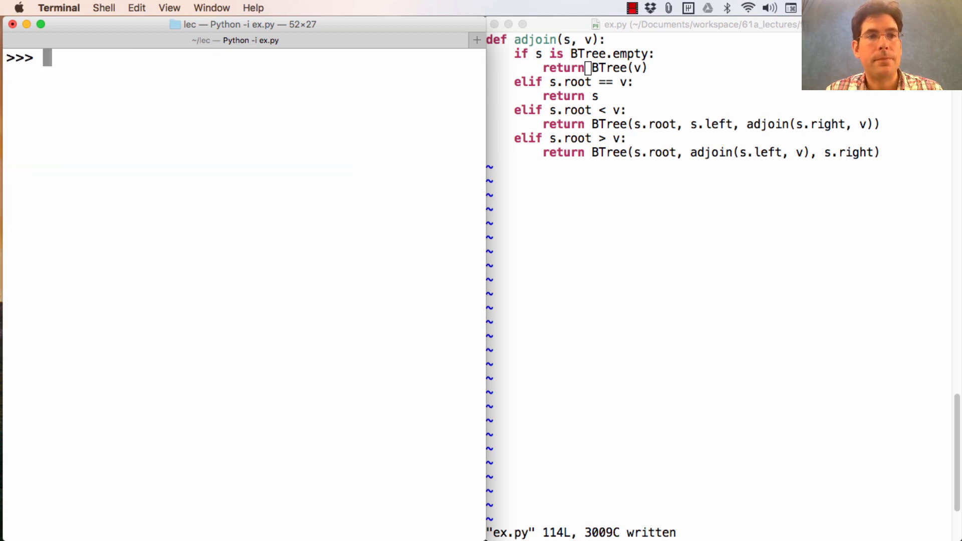
# - Adjoin k from range(20) in order into t starting from BTree.empty
pyautogui.write('t = BT')
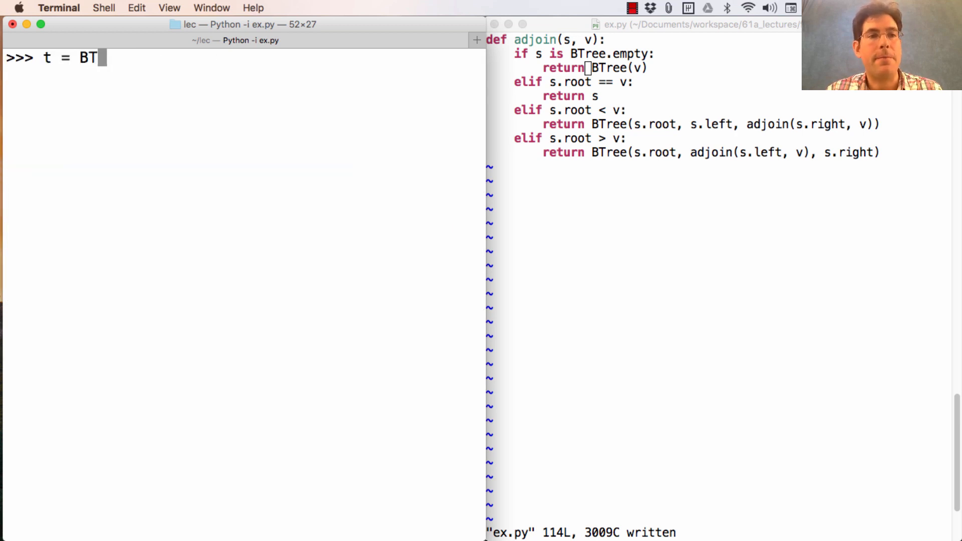
pyautogui.write('ree.empty')
pyautogui.write('for k i')
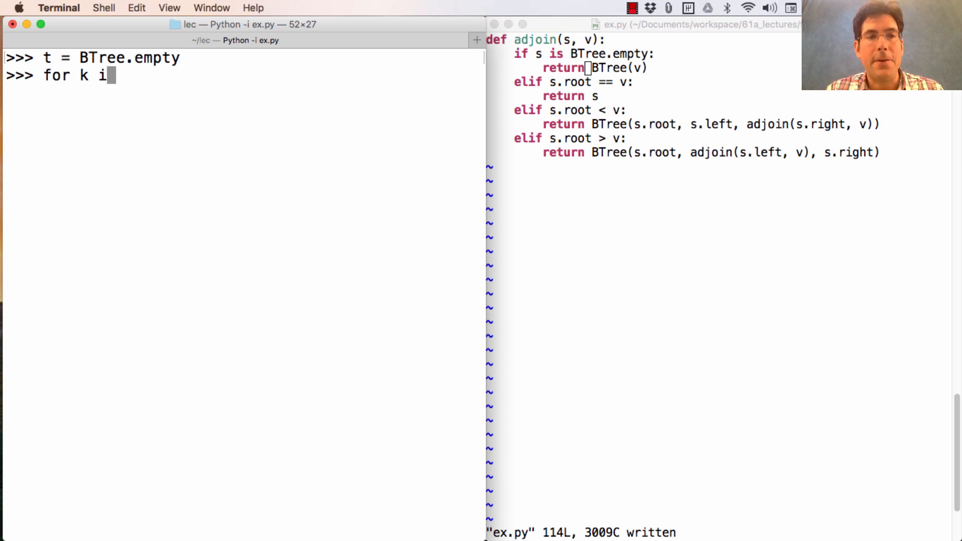
pyautogui.write('n range(20):')
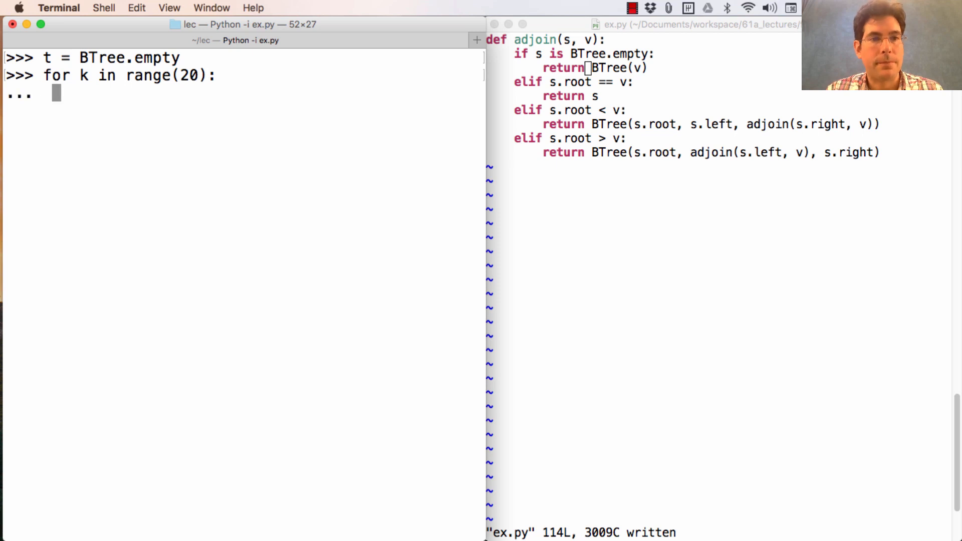
pyautogui.write('t =')
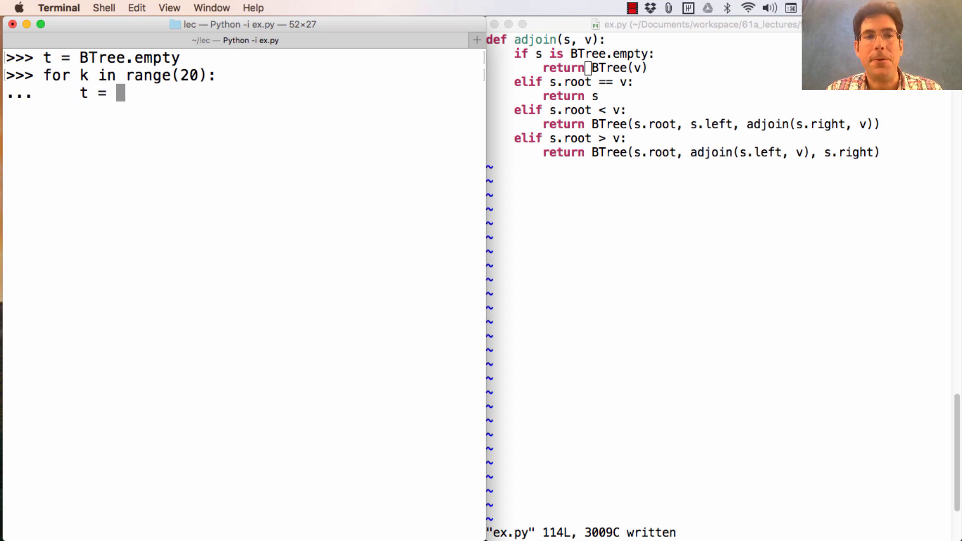
pyautogui.write('adjoin(t, k)')
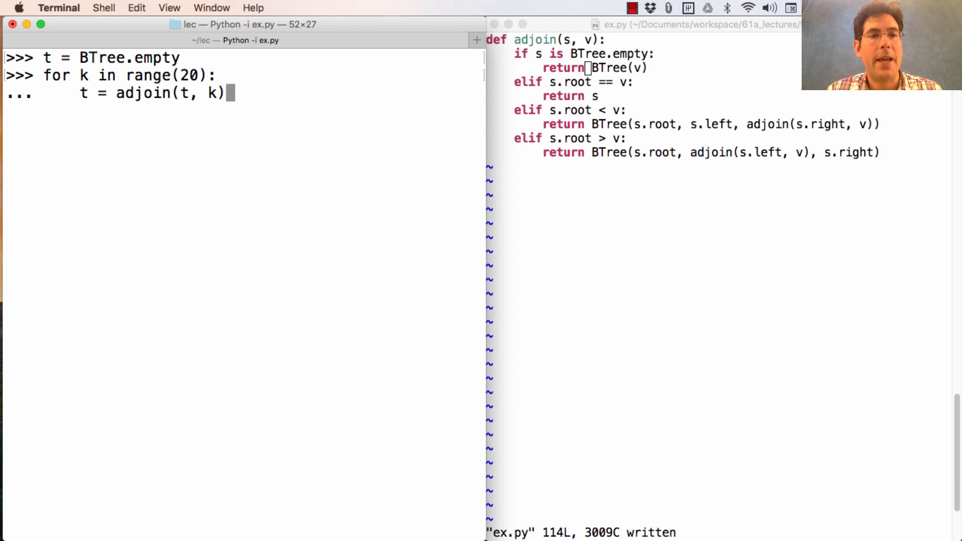
# - Display and print the resulting right-leaning chain tree
pyautogui.write('t')
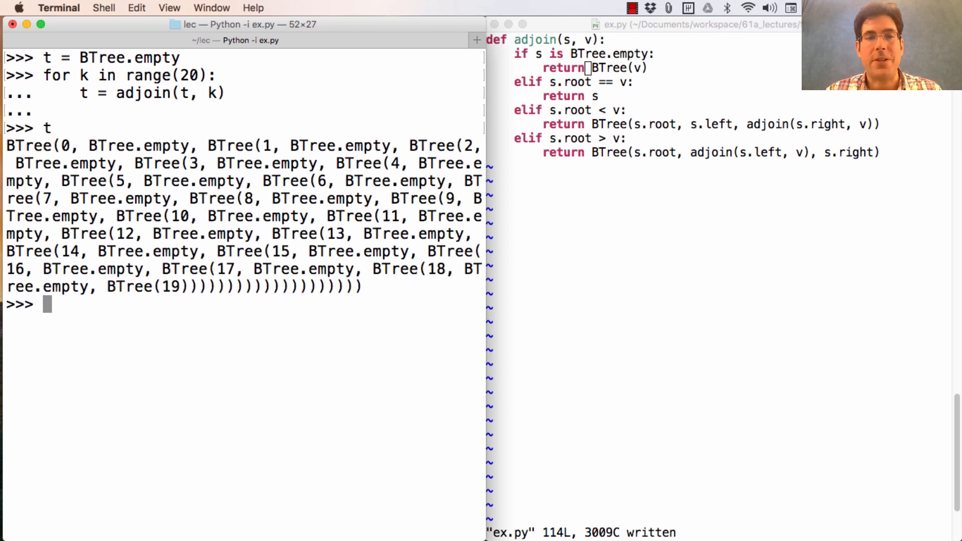
pyautogui.write('print(t')
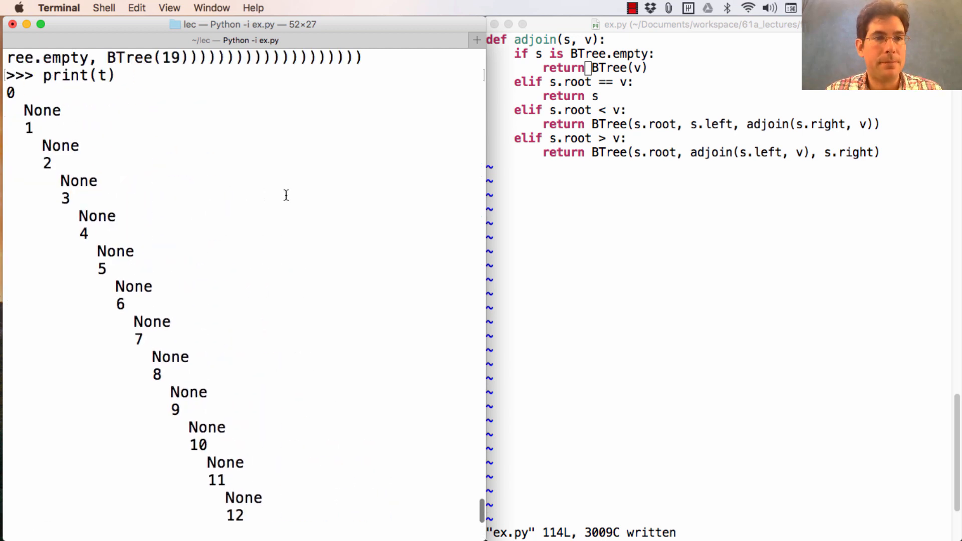
pyautogui.scroll(-3)
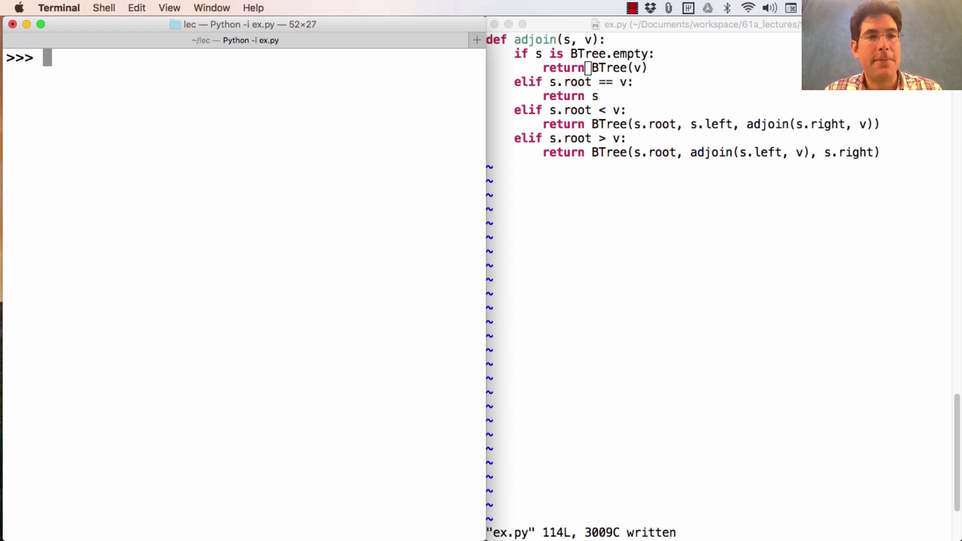
# - Make s = list(range(20)) and shuffle it with random.shuffle
pyautogui.write('s =')
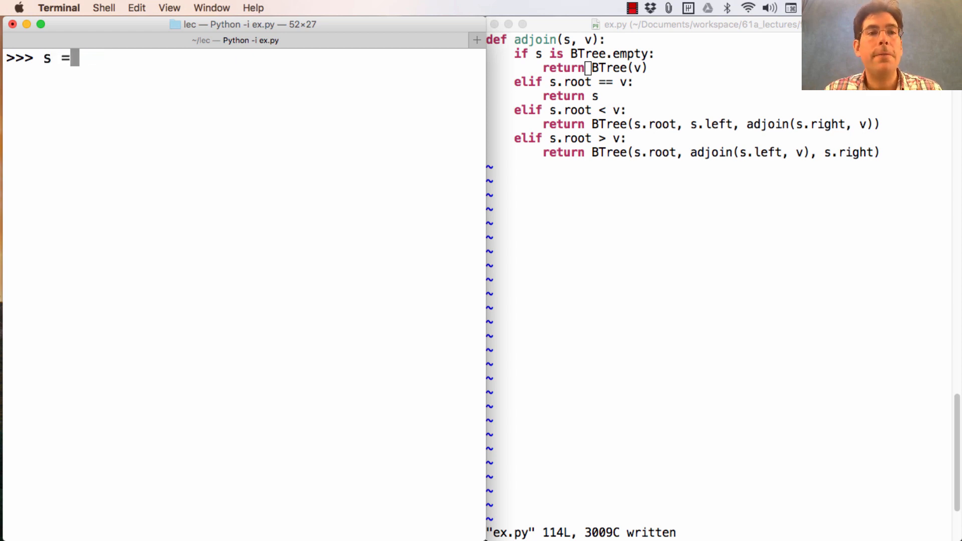
pyautogui.write('list(rang')
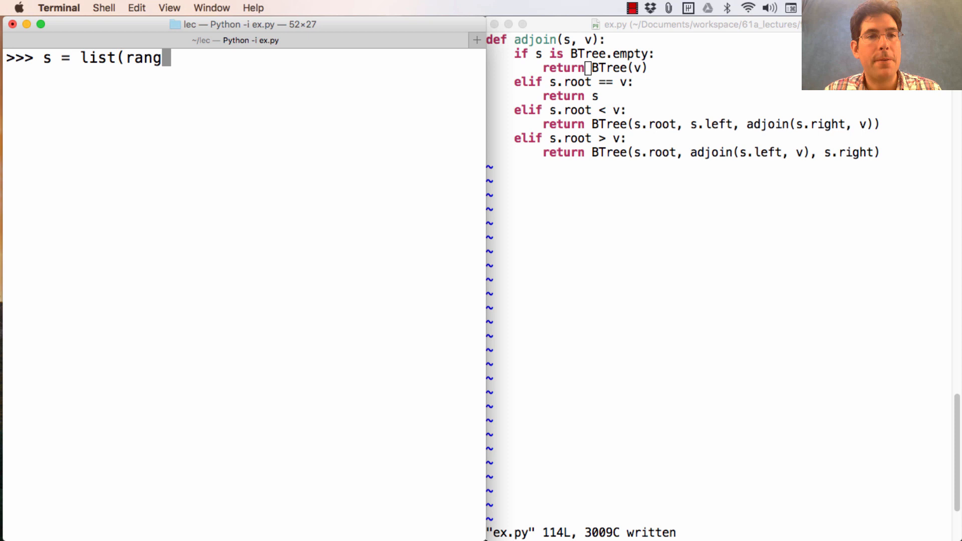
pyautogui.write('e(20))')
pyautogui.write('s')
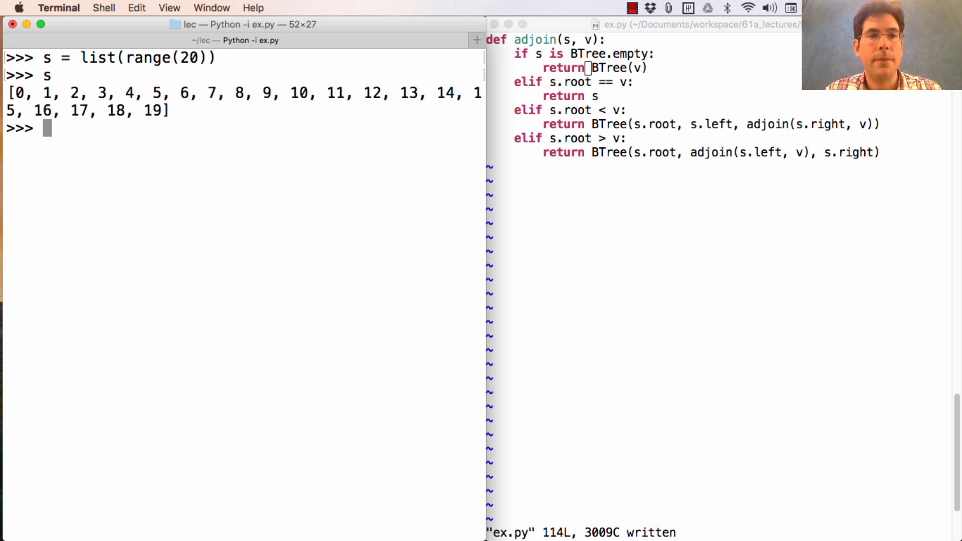
pyautogui.write('from random import')
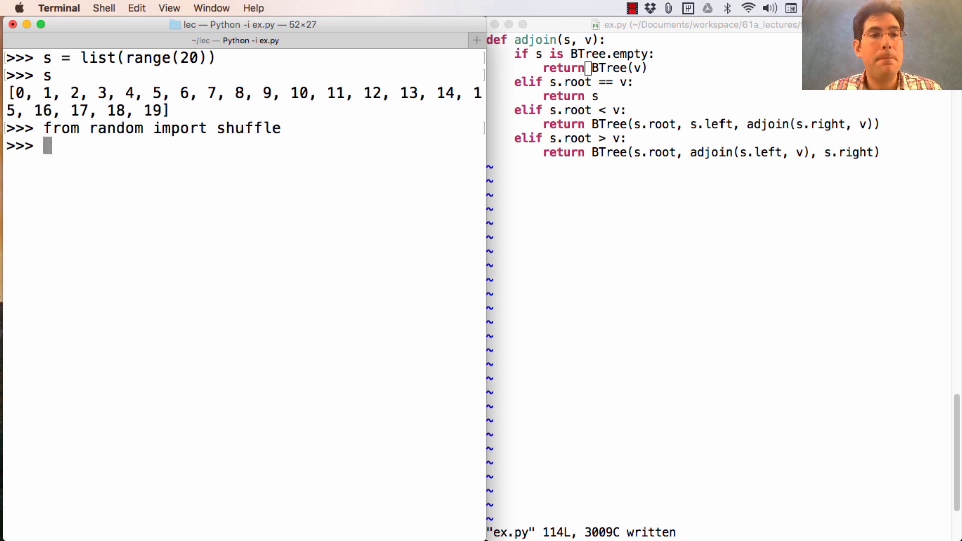
pyautogui.write('shuffle(s)')
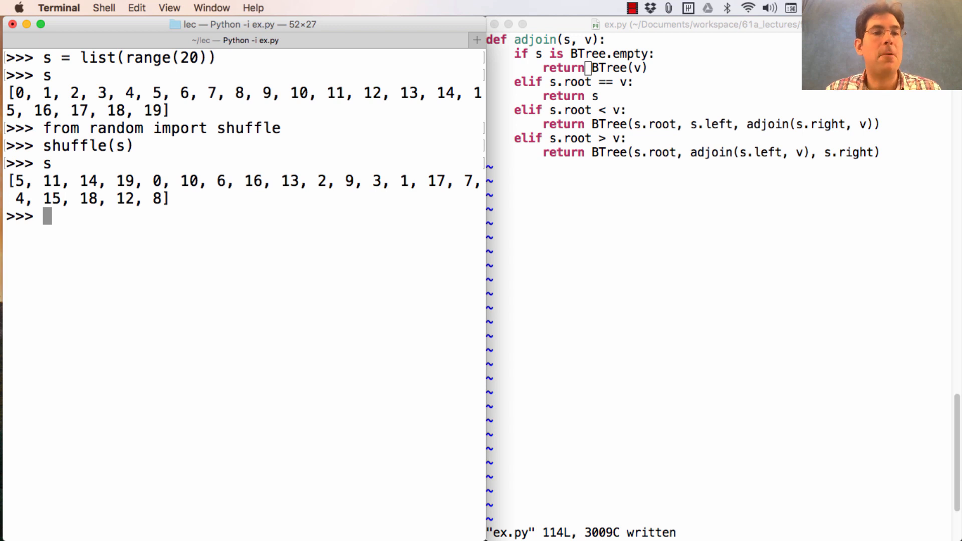
# - Adjoin each shuffled k into an empty tree and print the bushier tree rooted at 5
pyautogui.write('t = BTree.empty')
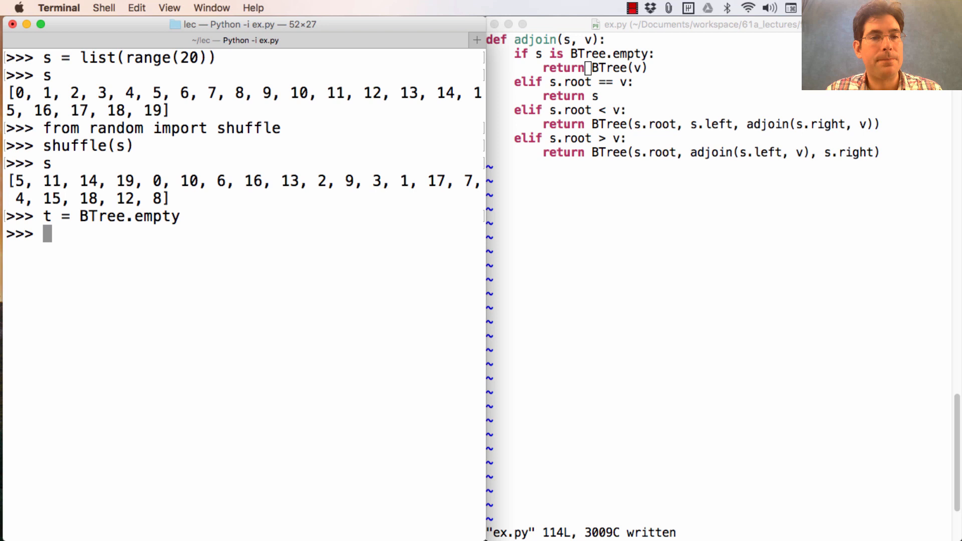
pyautogui.write('for k in s:')
pyautogui.write('t =')
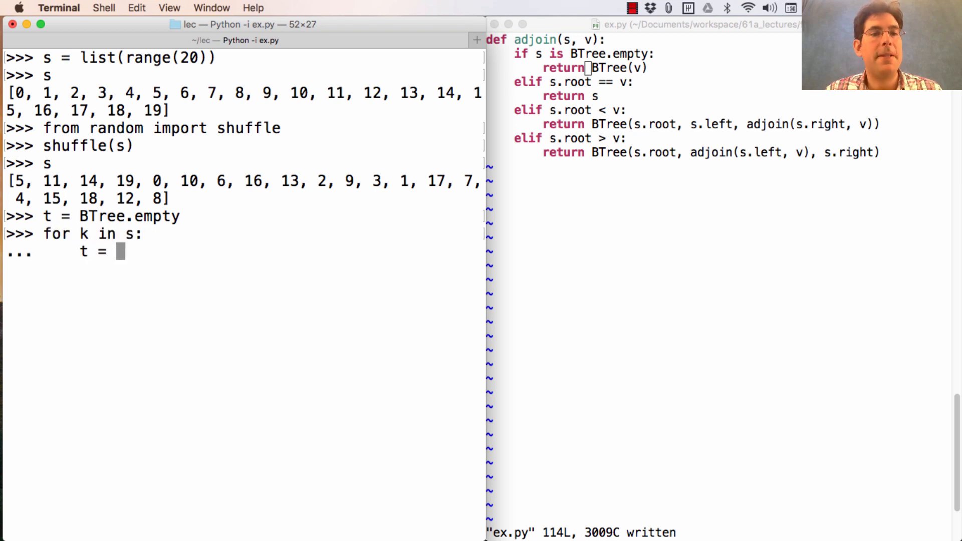
pyautogui.write('adjoin(t')
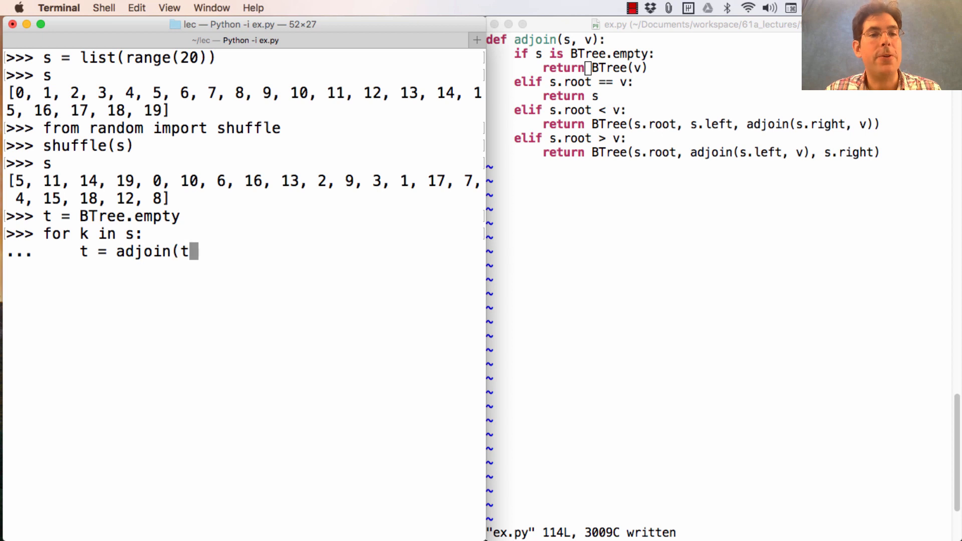
pyautogui.write(', k)')
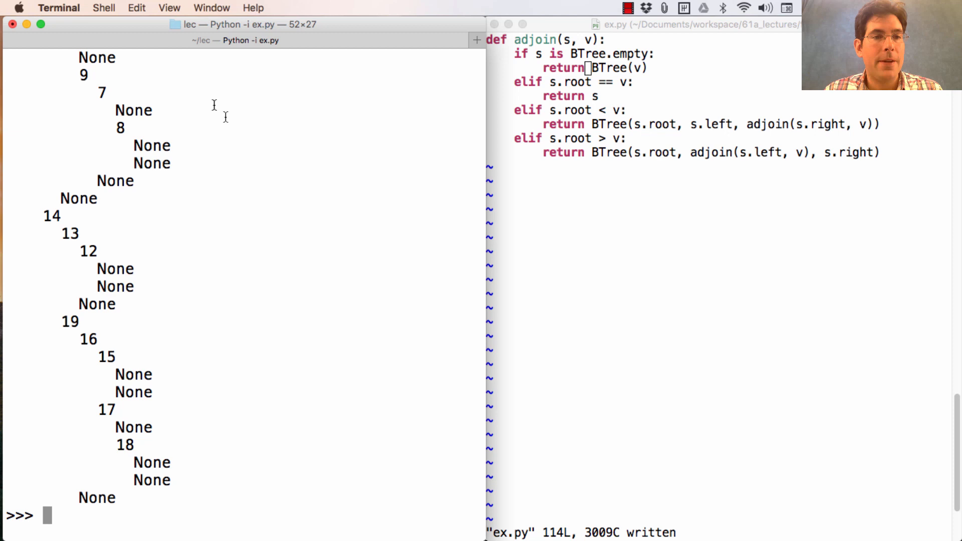
pyautogui.write('print(t)')
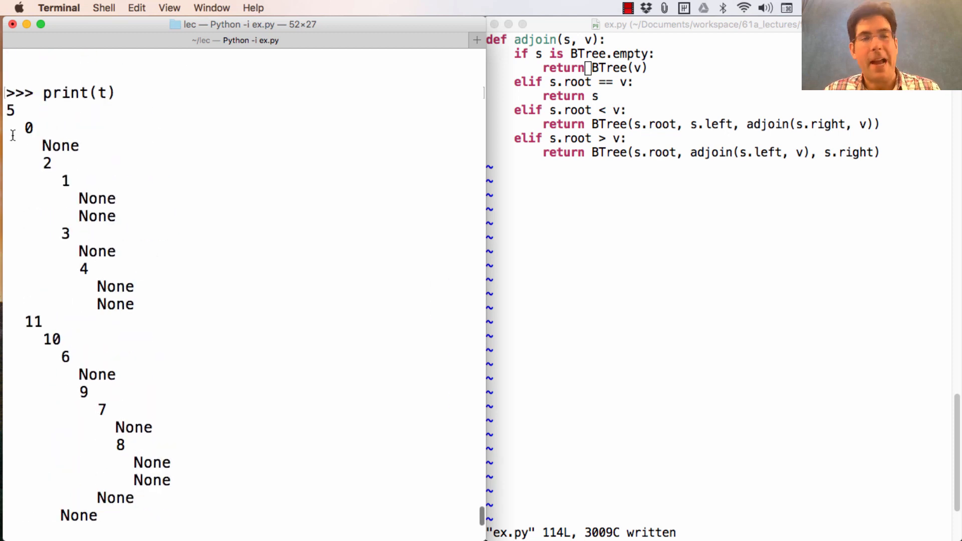
pyautogui.moveTo(113, 263)
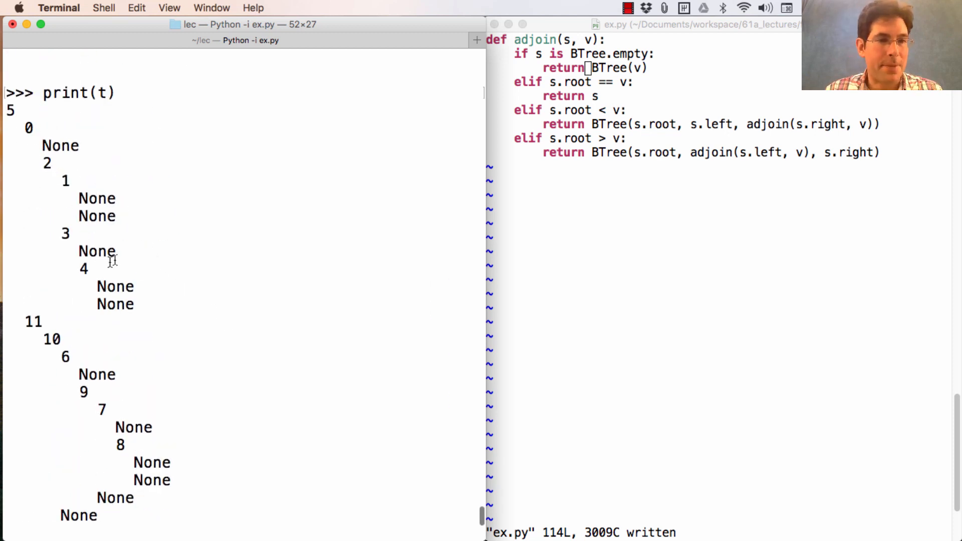
pyautogui.scroll(-3)
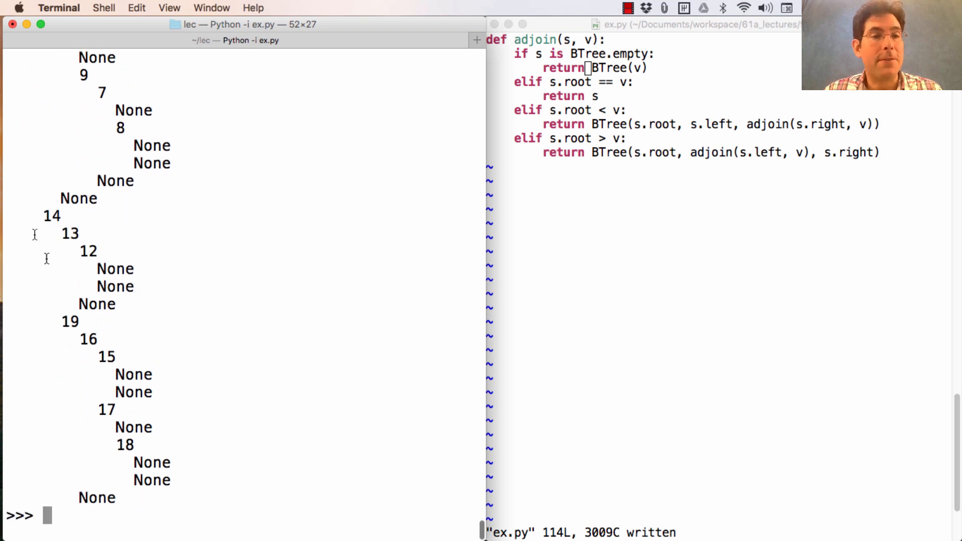
pyautogui.moveTo(133, 220)
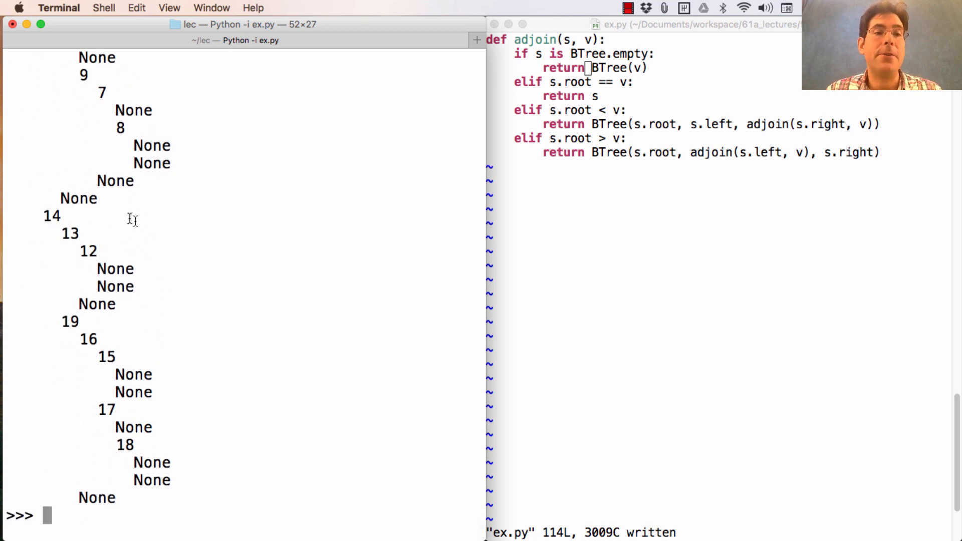
pyautogui.moveTo(153, 308)
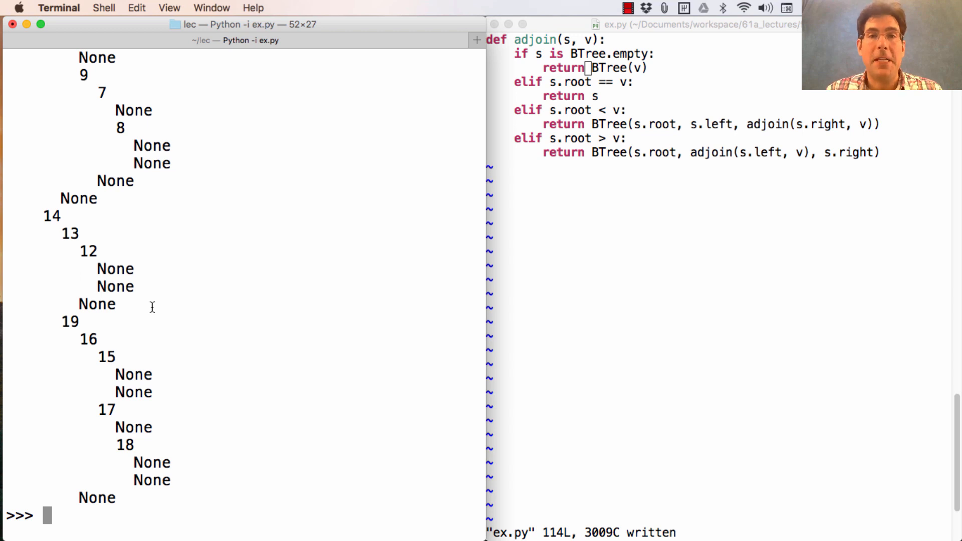
pyautogui.moveTo(199, 265)
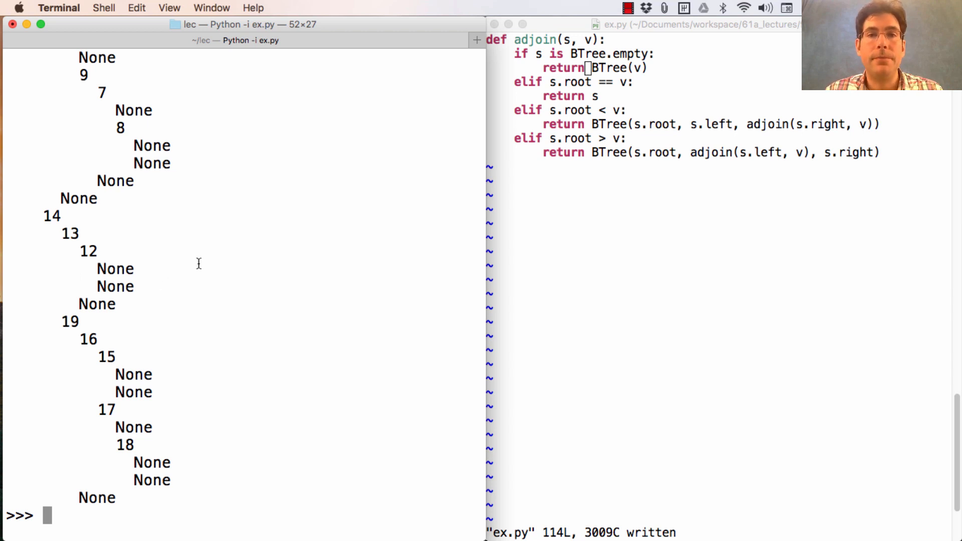